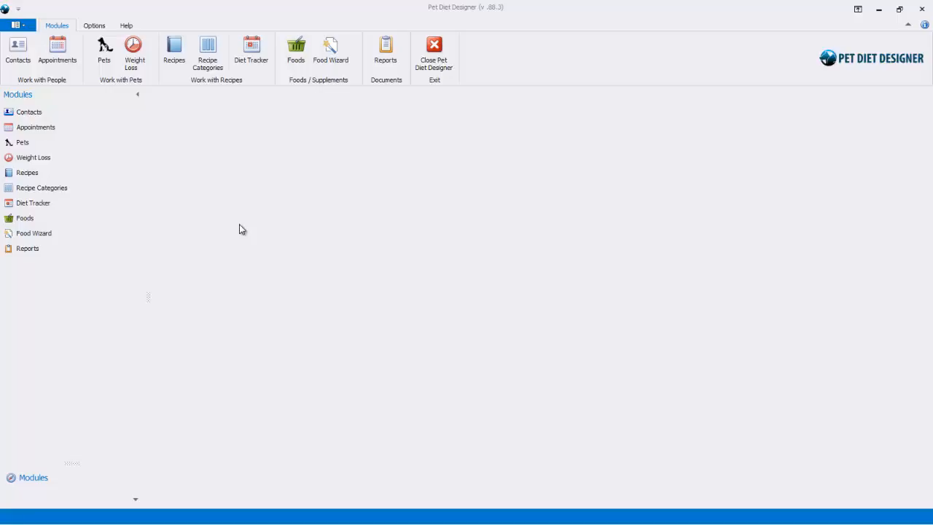
mouse_move(322, 189)
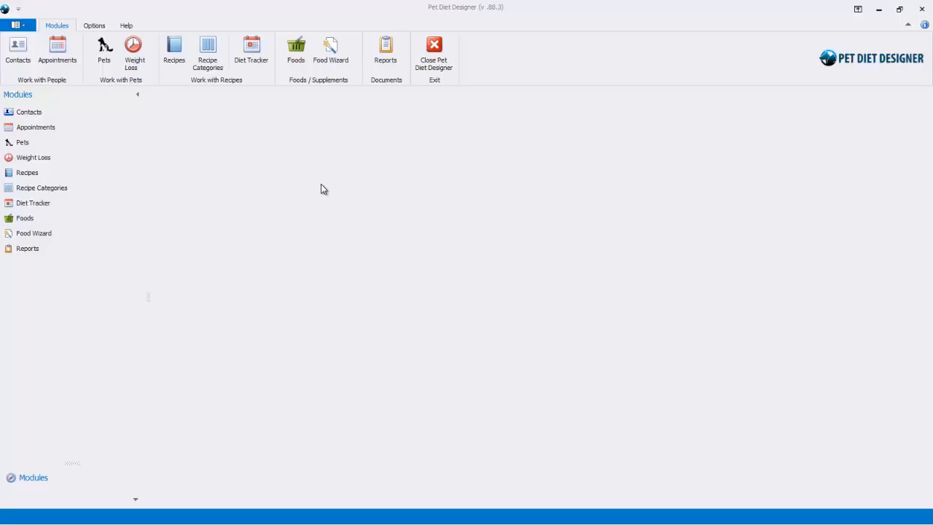
mouse_move(223, 161)
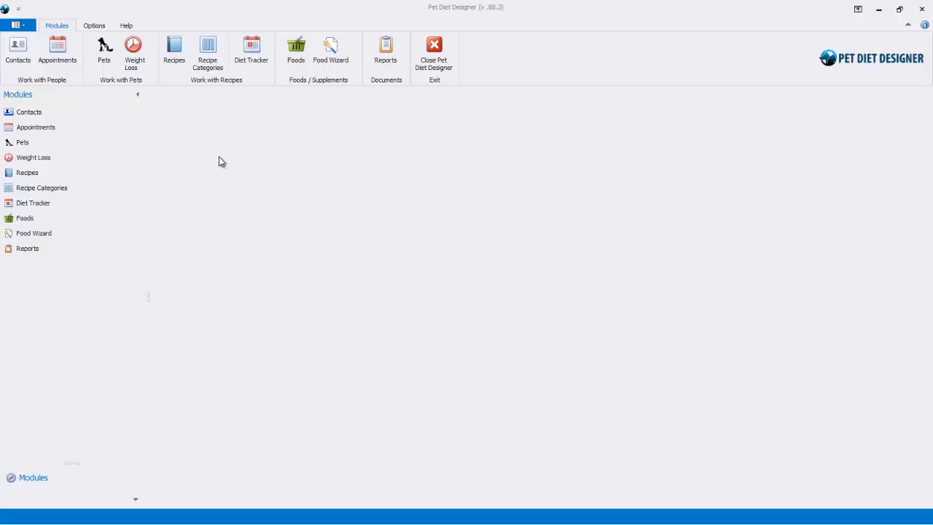
- Show the Options tab with the Skins gallery and Color Mixer
click(93, 24)
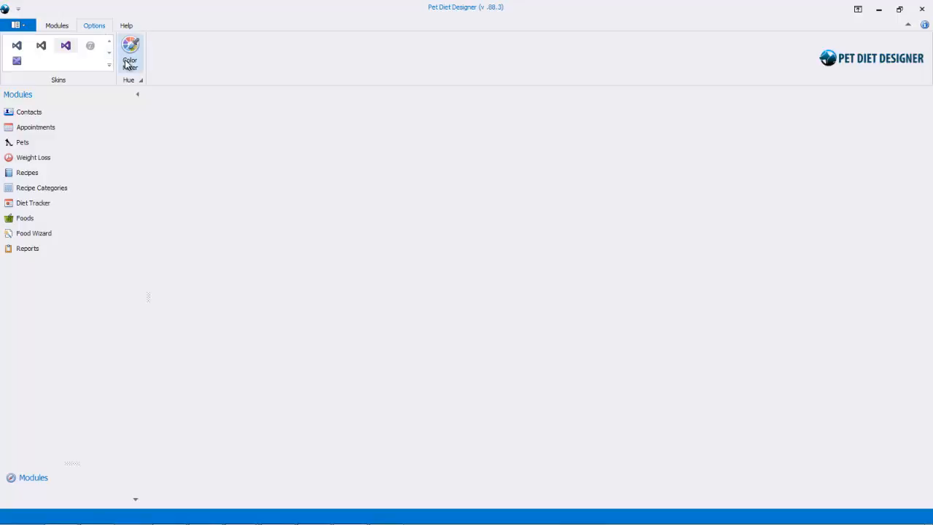
- Open Jade (SD)'s pet record from the Pets module, then return to Options
click(133, 47)
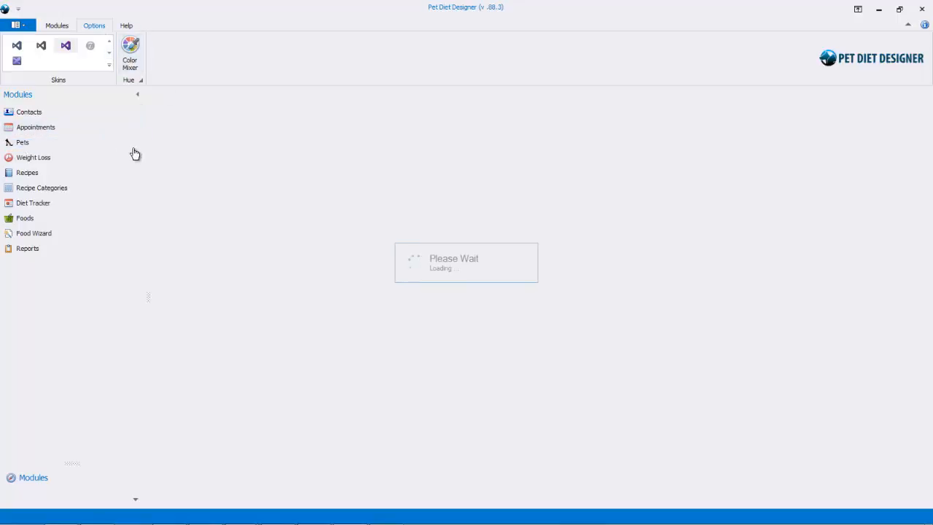
click(23, 142)
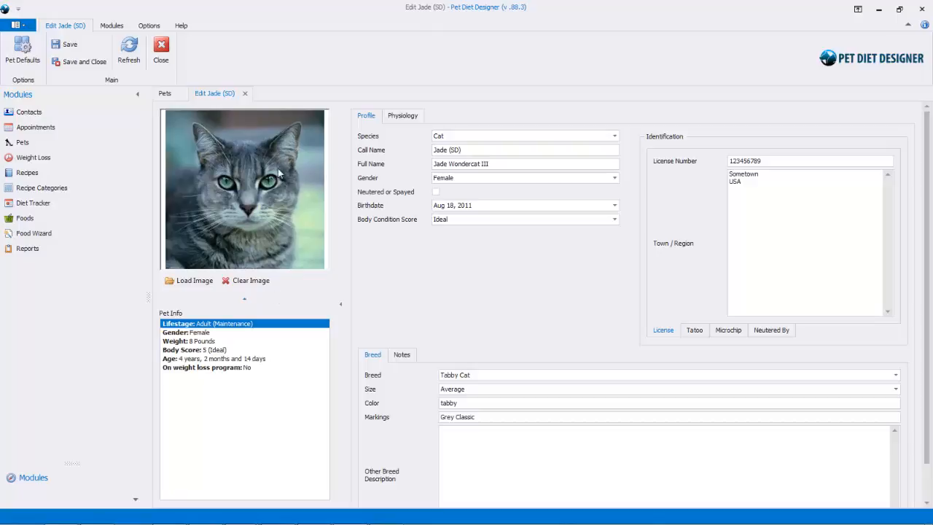
mouse_move(173, 119)
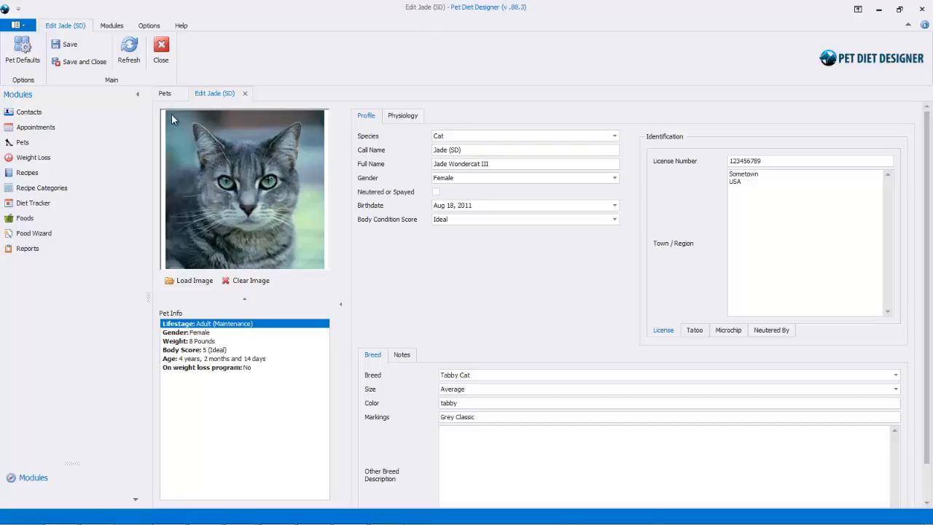
click(148, 24)
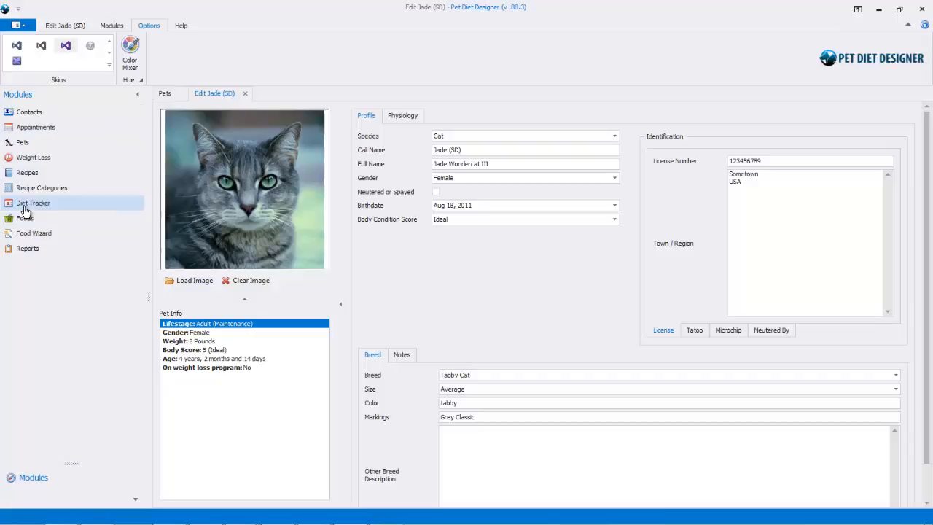
click(66, 24)
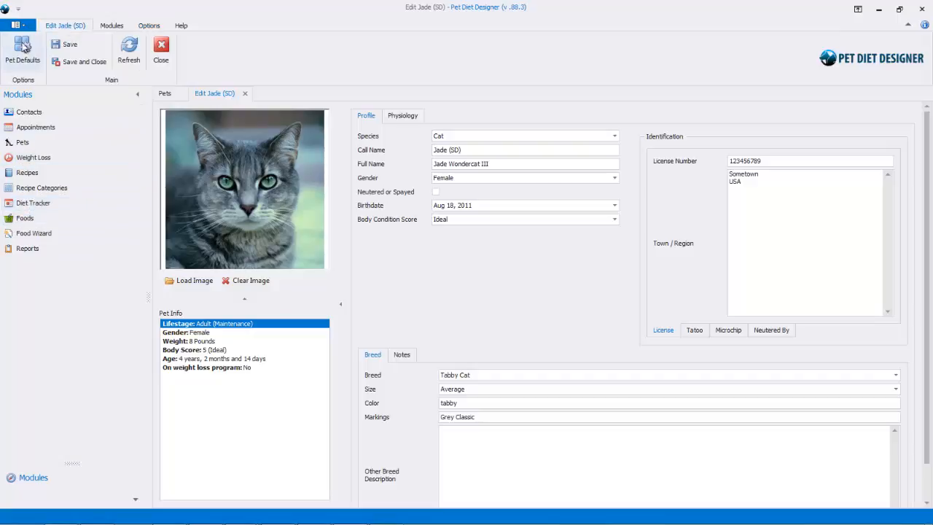
click(150, 24)
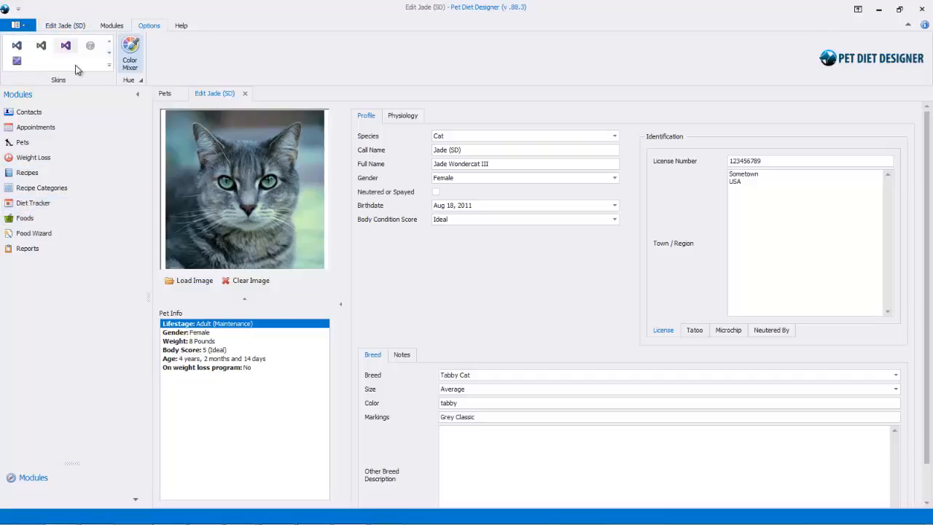
- Apply an orange back colour through the Color Mixer
click(129, 46)
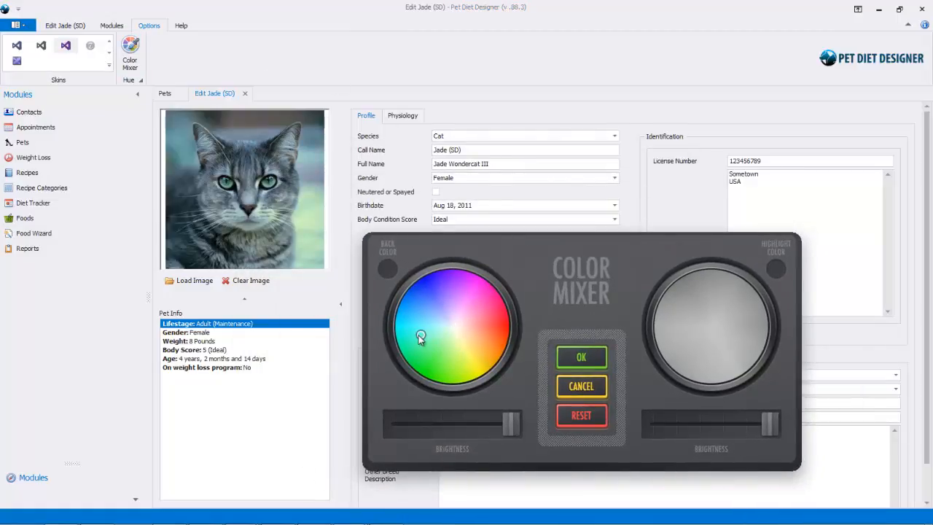
click(420, 338)
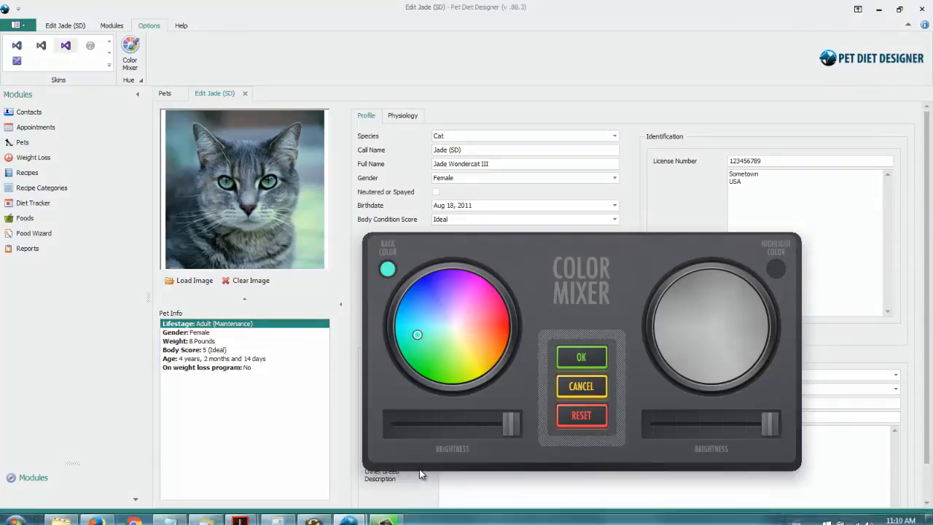
mouse_move(378, 344)
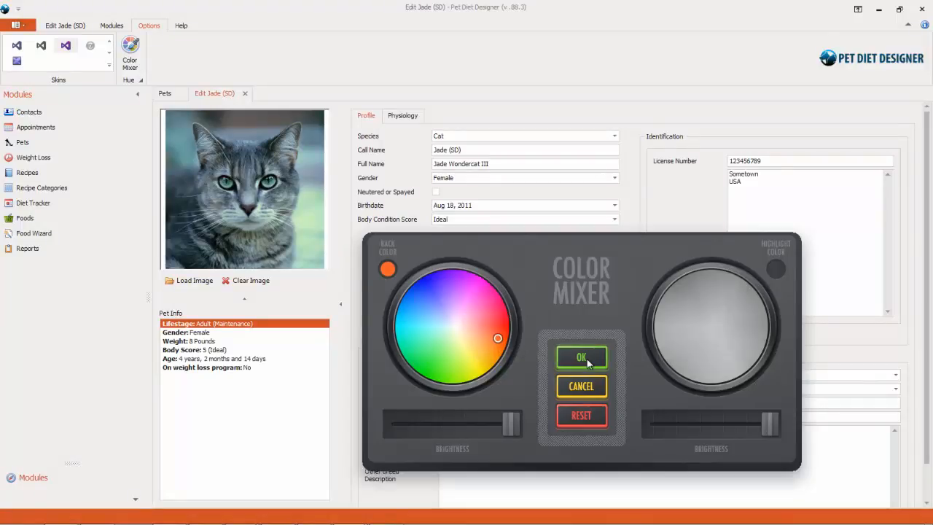
click(582, 357)
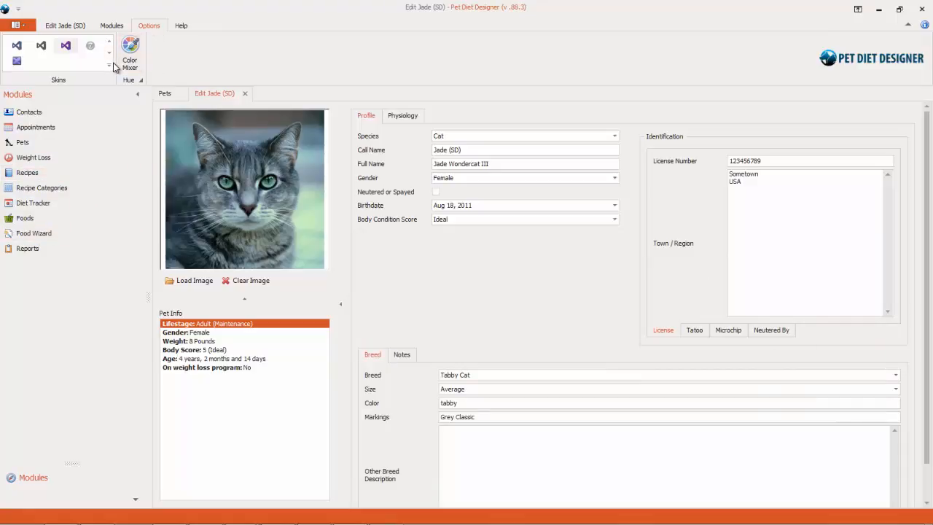
- Reset the Color Mixer colours and apply the pale Office 2010 Blue skin
click(130, 55)
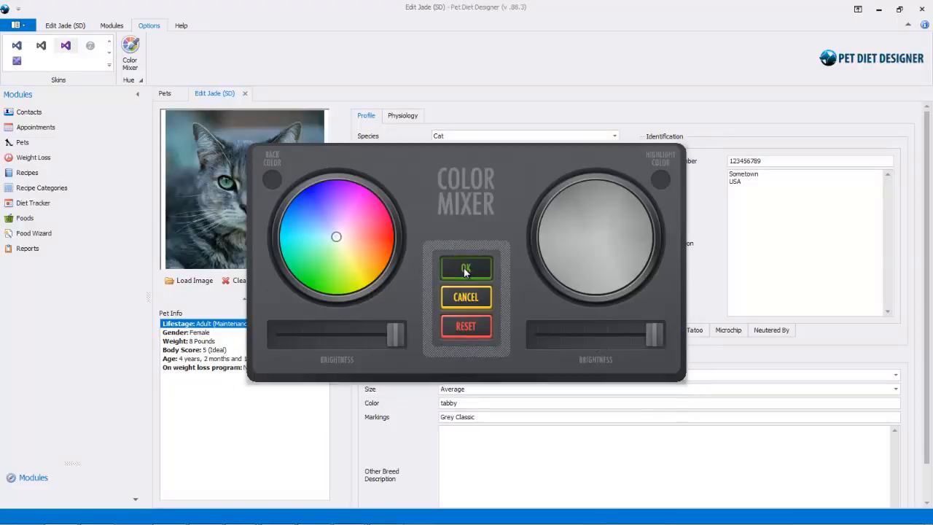
click(466, 268)
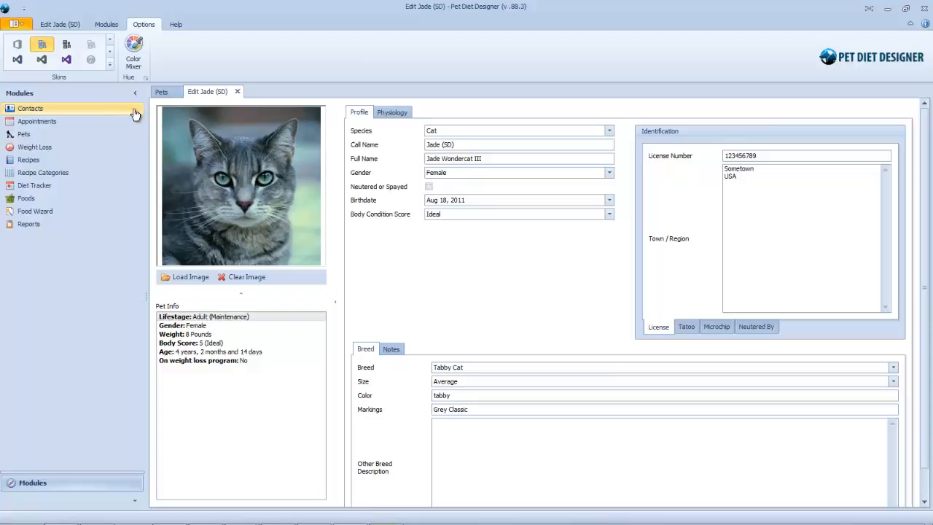
- Pick a pink back colour in the Color Mixer and lower its brightness
click(134, 45)
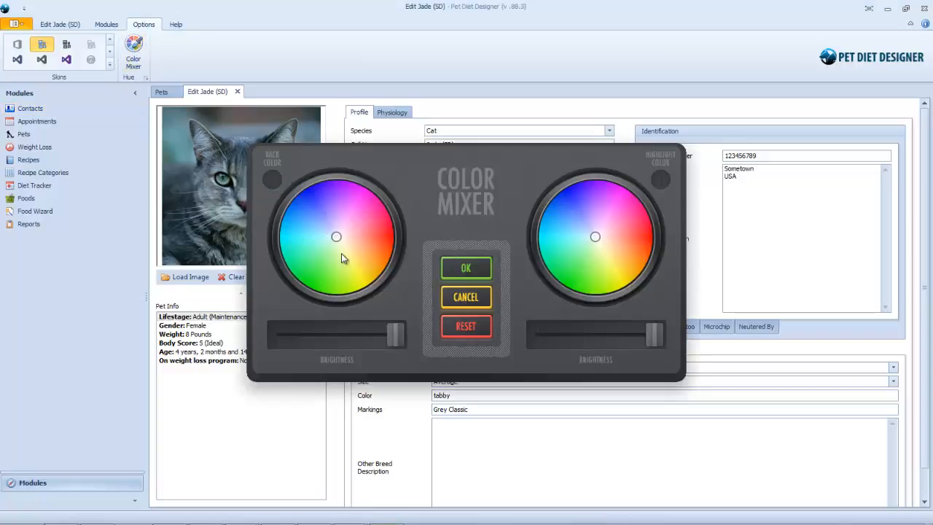
mouse_move(598, 255)
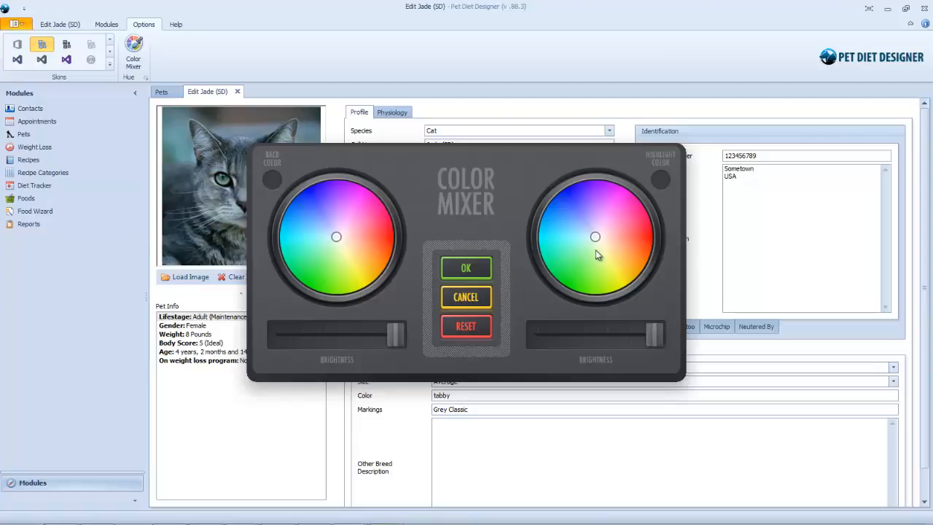
mouse_move(348, 261)
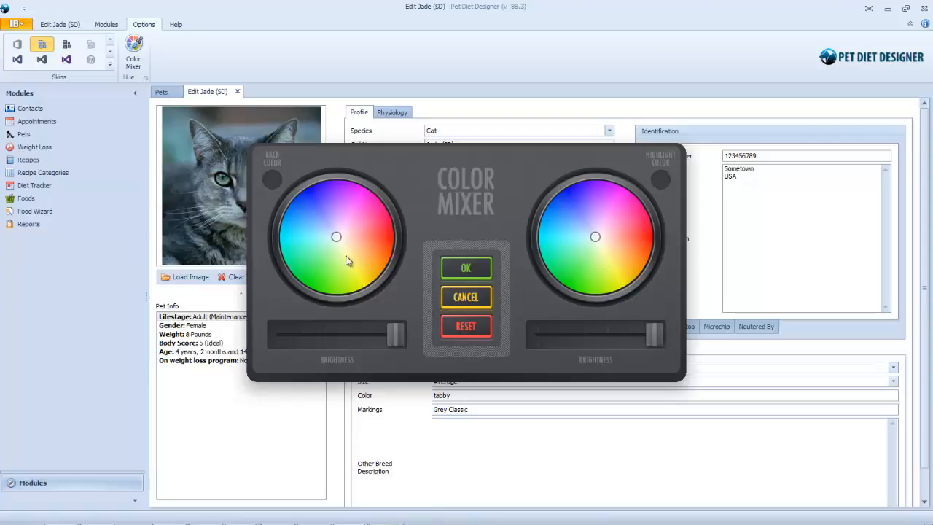
click(302, 224)
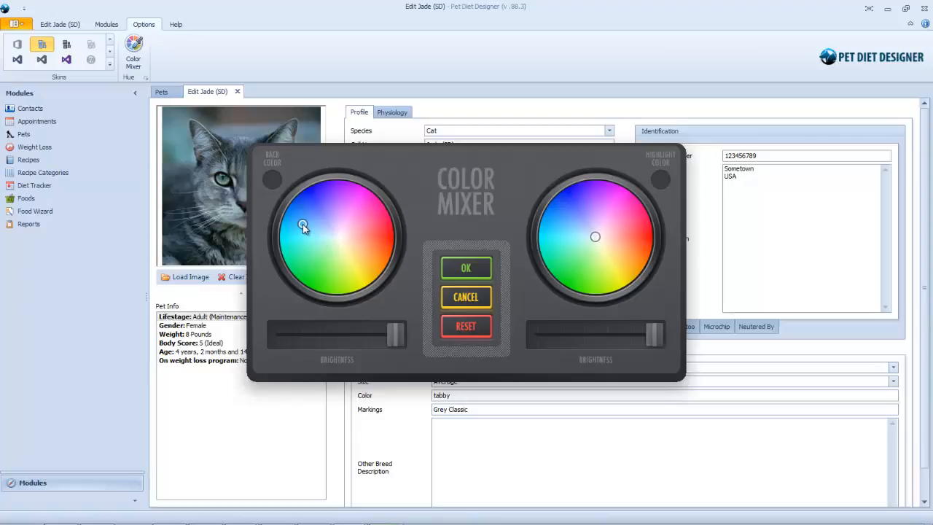
click(303, 226)
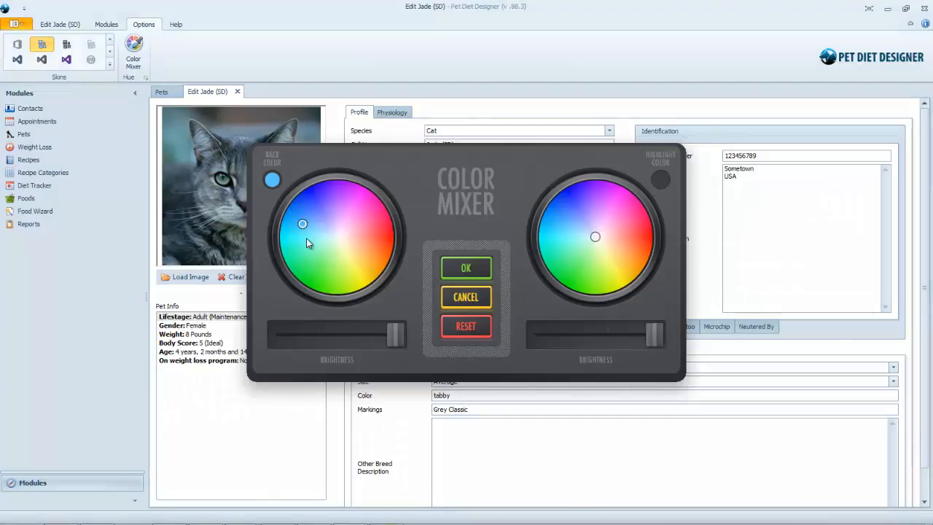
click(370, 241)
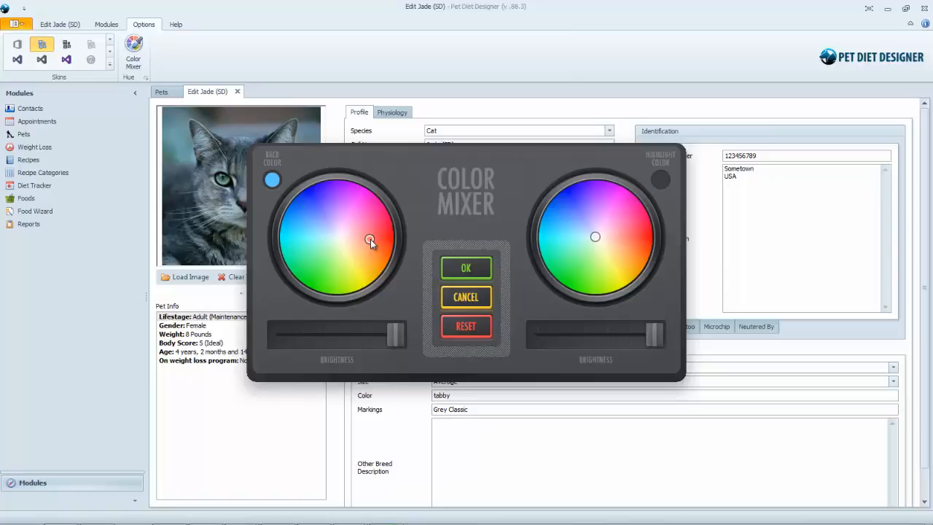
click(382, 235)
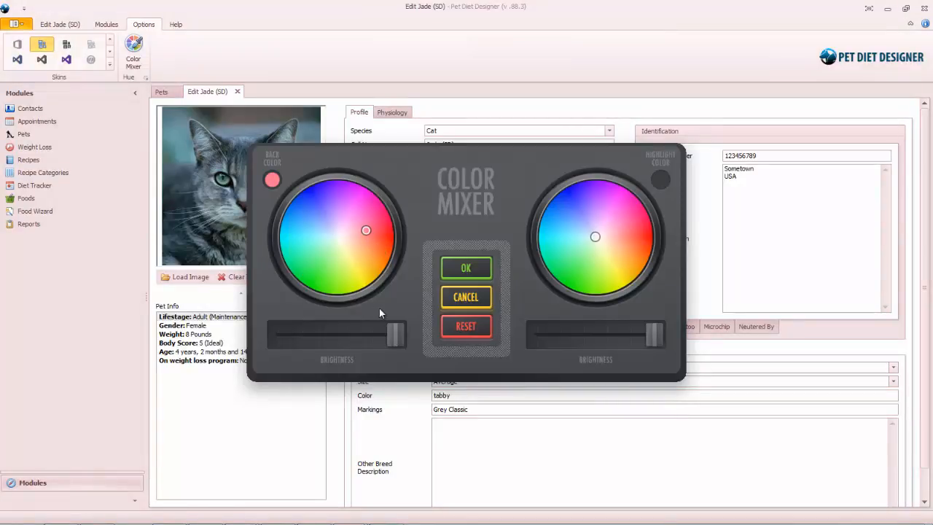
drag(394, 334, 359, 334)
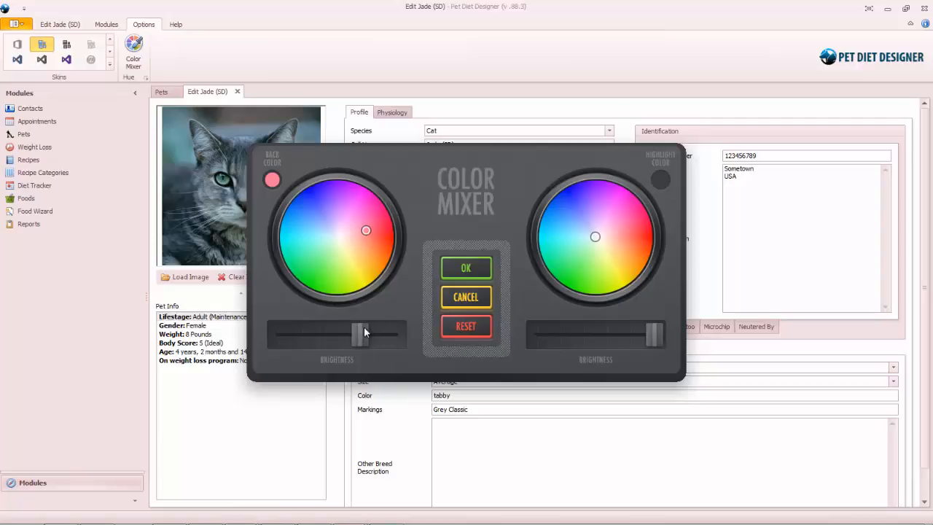
drag(361, 334, 374, 333)
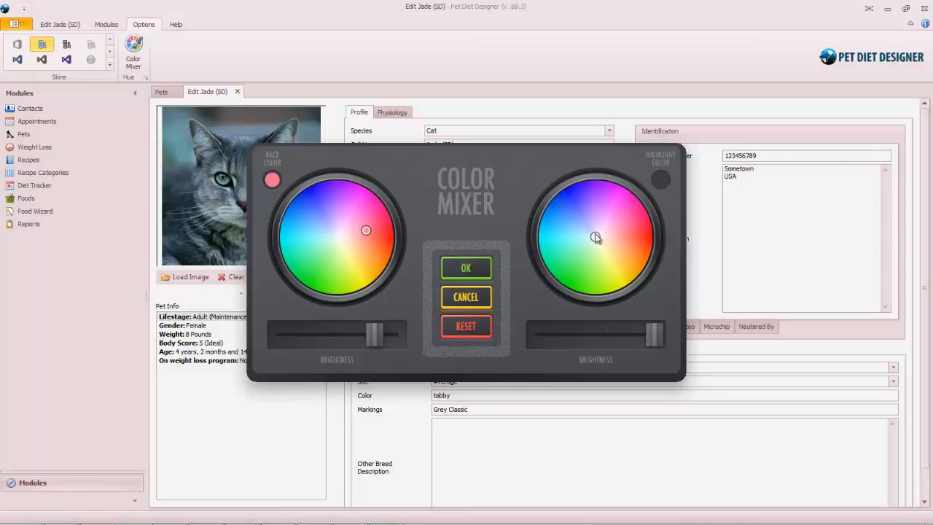
- Set a darker green highlight colour and apply the pink and green scheme
click(612, 266)
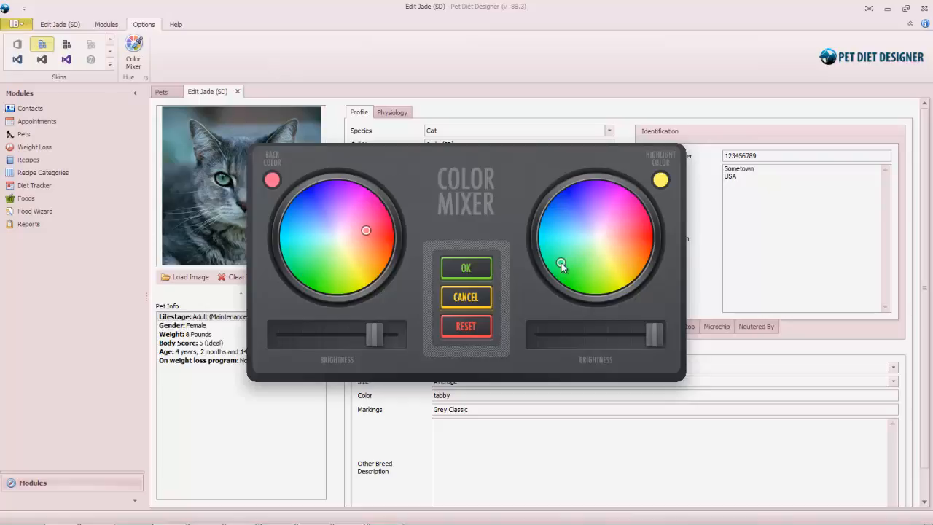
click(558, 263)
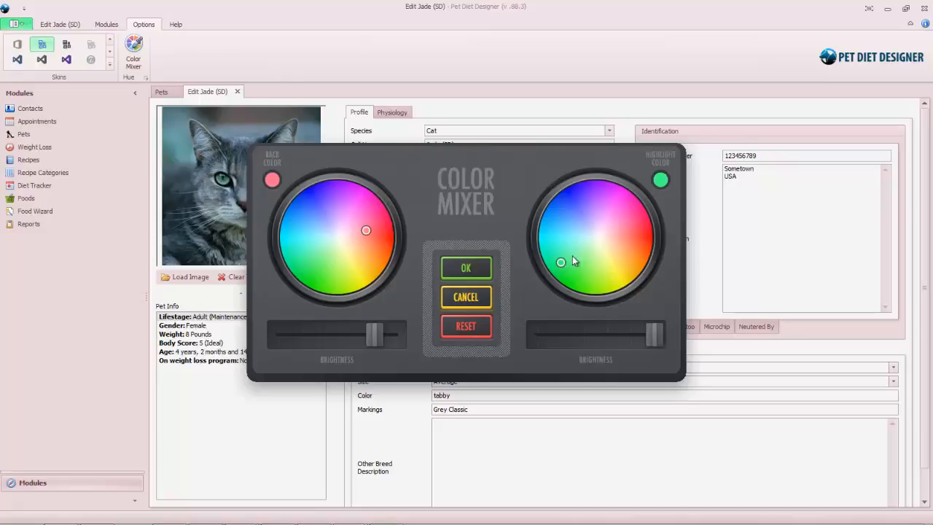
drag(653, 334, 623, 334)
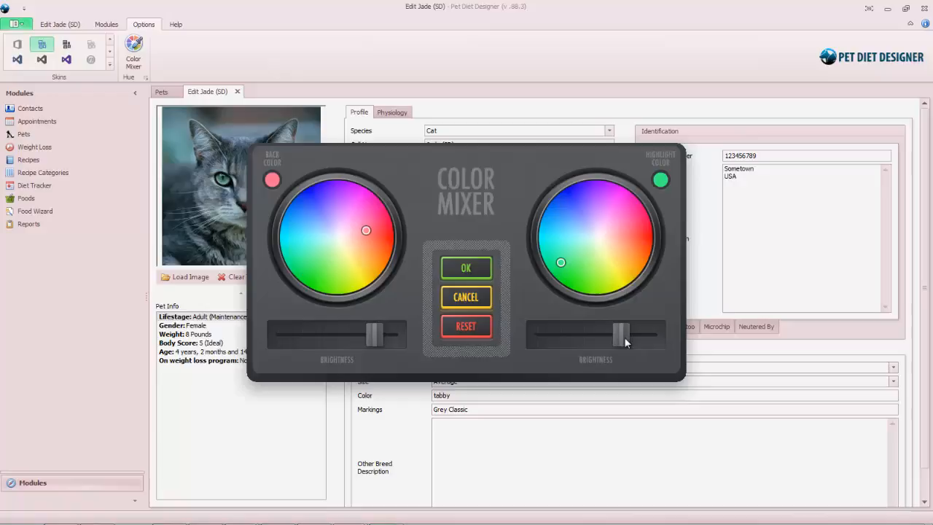
click(465, 268)
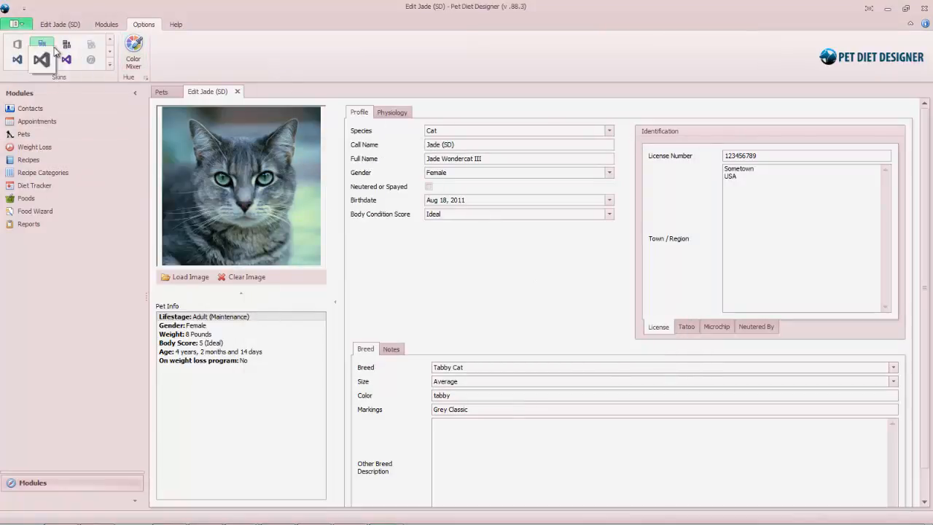
- Switch the ribbon back to the Modules tab
click(105, 24)
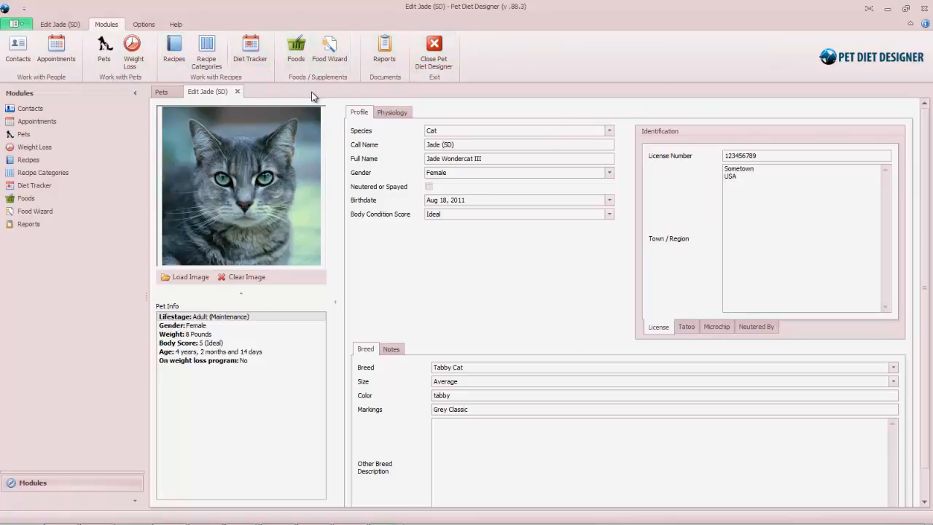
mouse_move(277, 82)
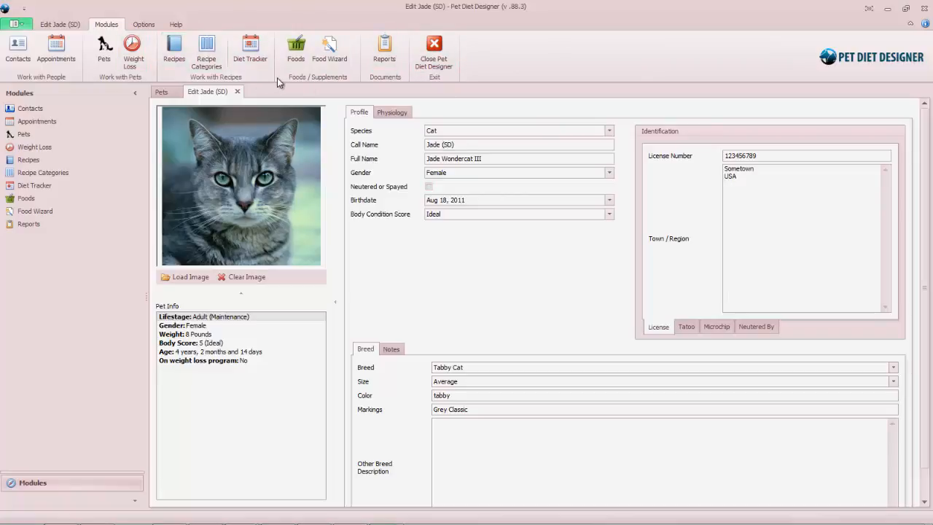